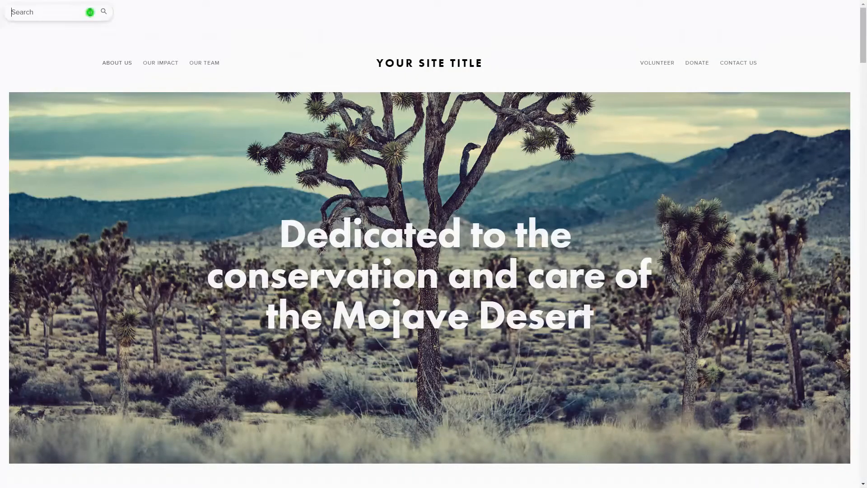
Go to elfsight.com and reach the Search widget page from the Widgets menu under Tools.
{"action": "type", "text": "product"}
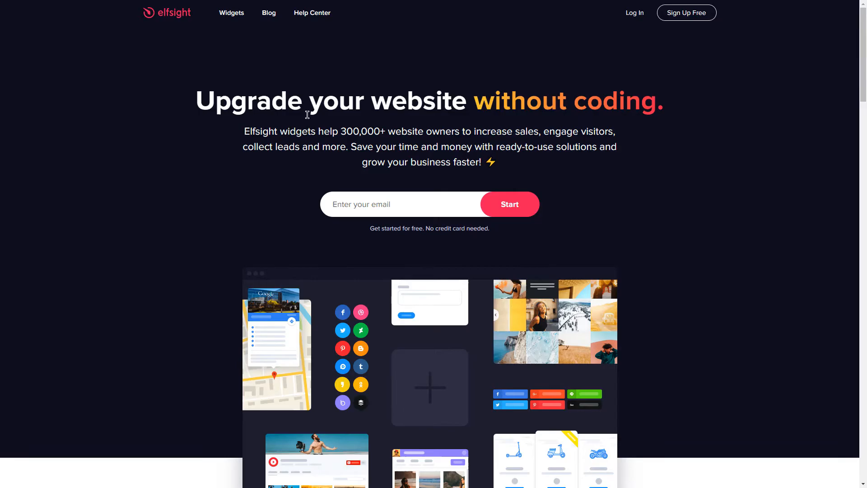
{"action": "left_click", "coordinate": [232, 13]}
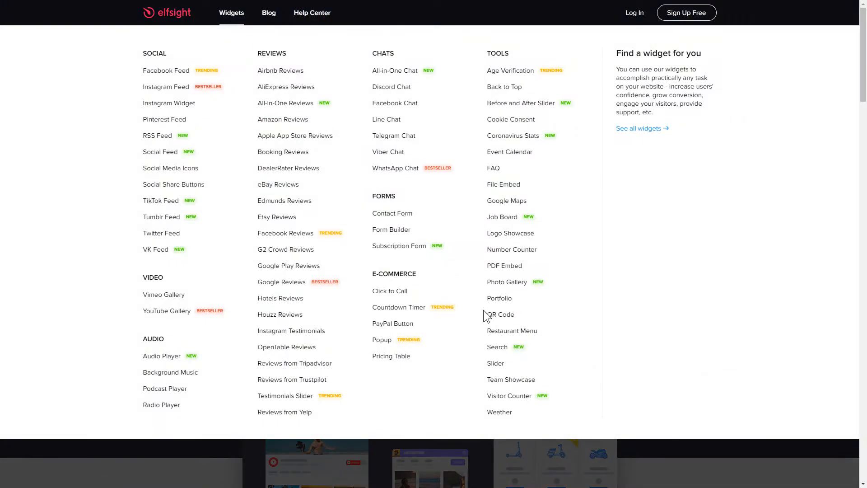
{"action": "left_click", "coordinate": [496, 347]}
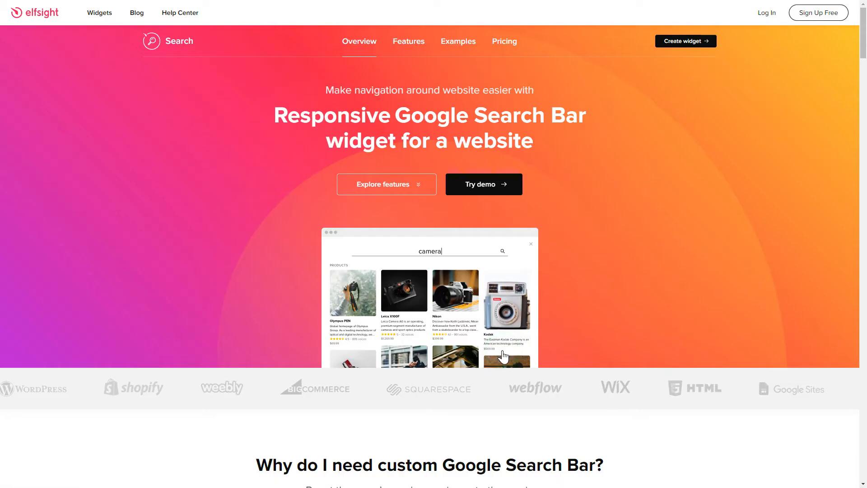
{"action": "mouse_move", "coordinate": [685, 40]}
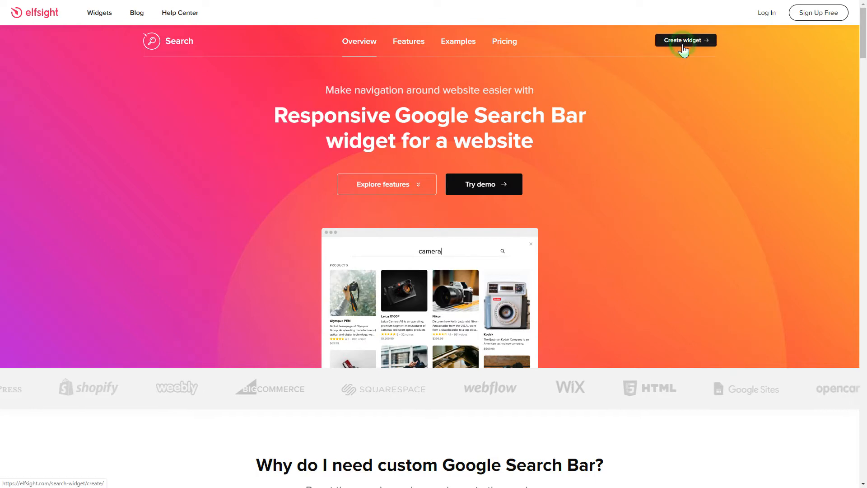
Create a widget, preview Floating Button, then continue with the Menu Inline Search template.
{"action": "left_click", "coordinate": [684, 41]}
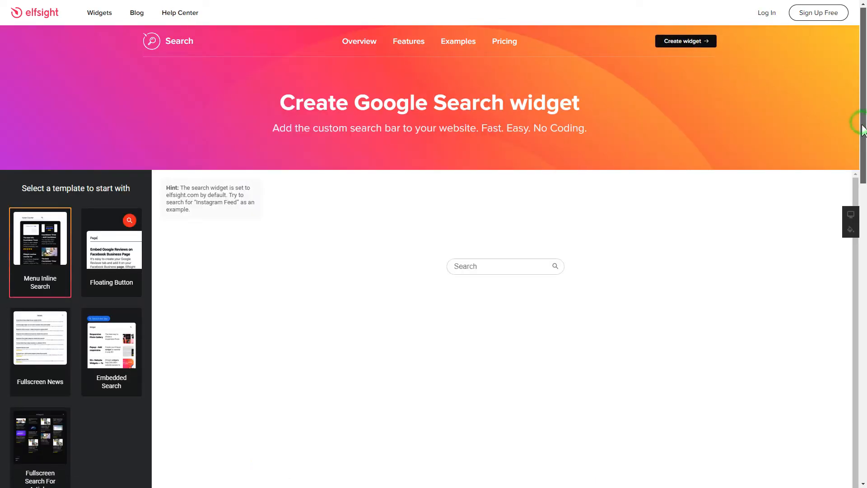
{"action": "scroll", "scroll_direction": "down", "scroll_amount": 3}
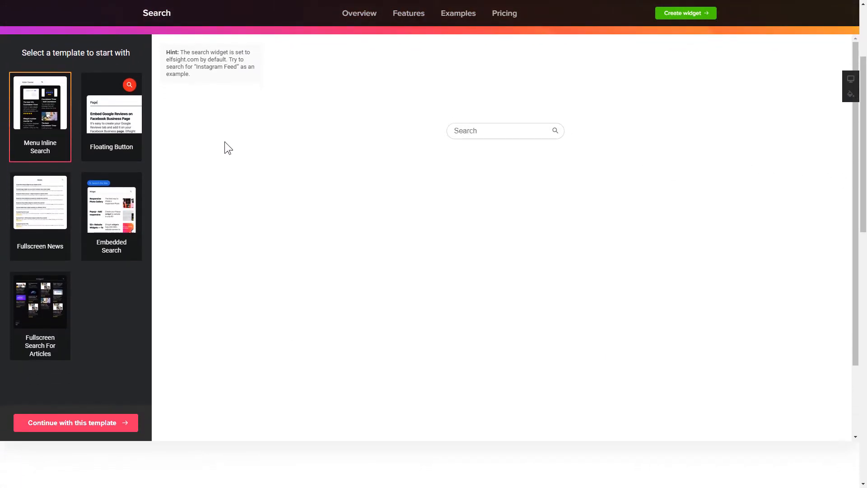
{"action": "left_click", "coordinate": [111, 116]}
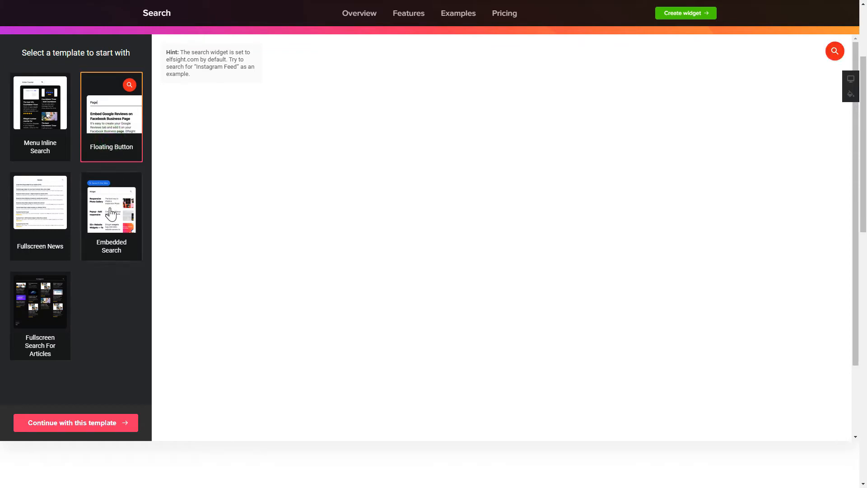
{"action": "left_click", "coordinate": [40, 117]}
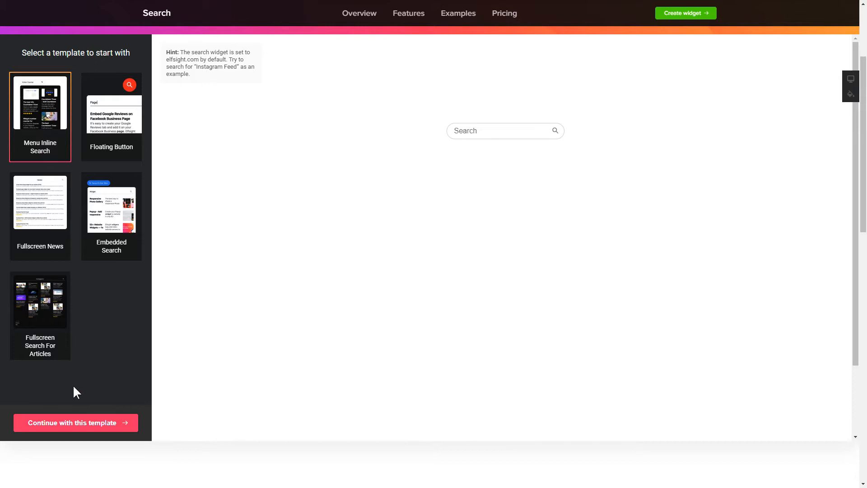
{"action": "left_click", "coordinate": [76, 423]}
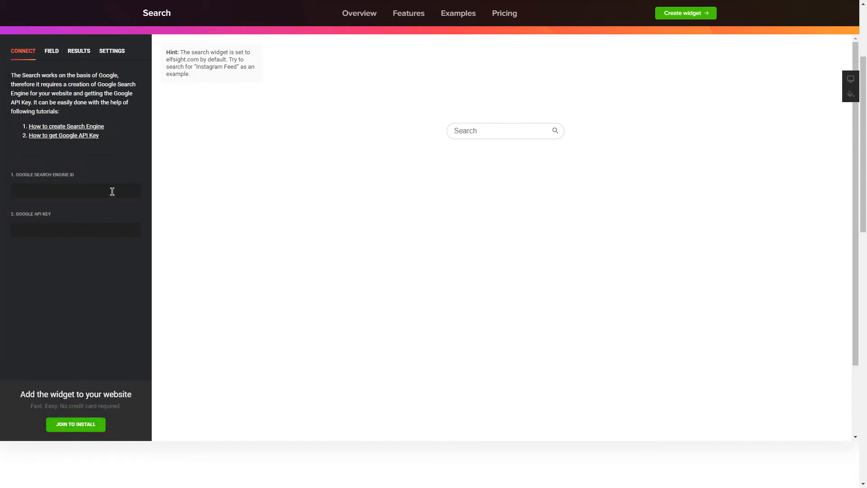
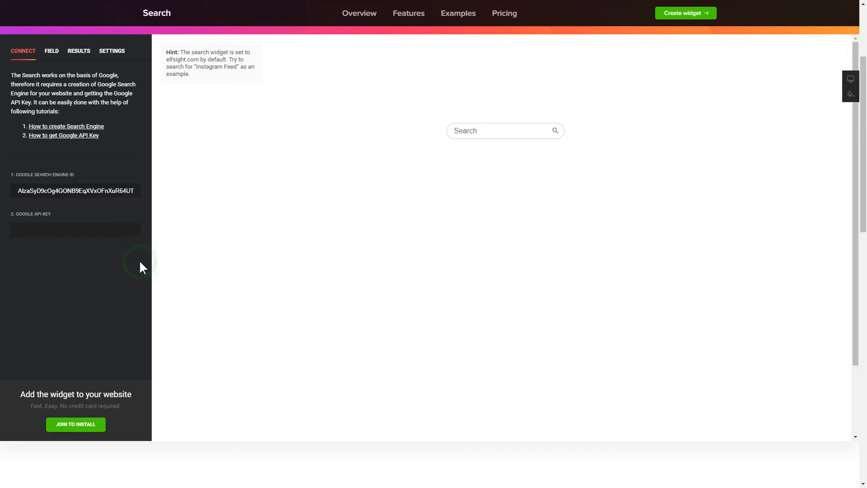
{"action": "right_click", "coordinate": [76, 229]}
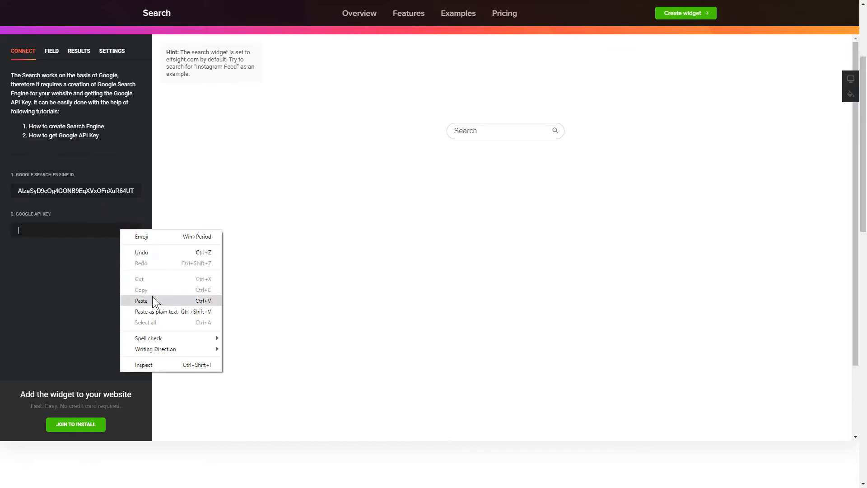
{"action": "left_click", "coordinate": [141, 299]}
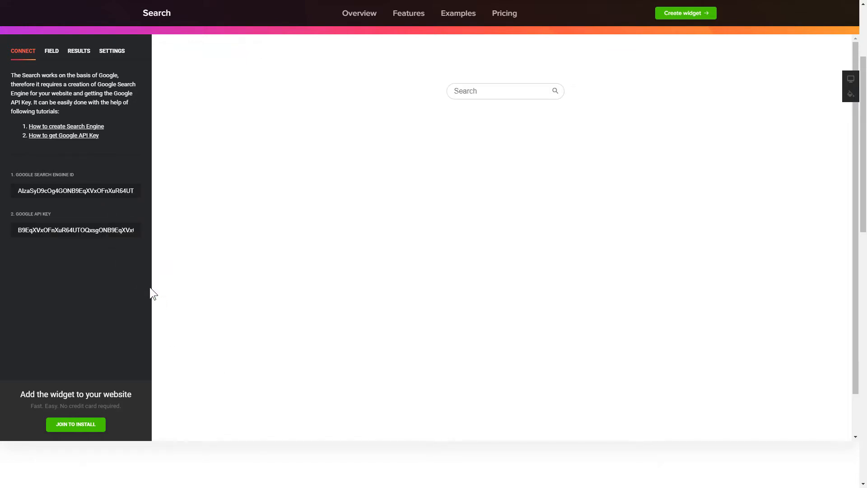
{"action": "left_click", "coordinate": [51, 51]}
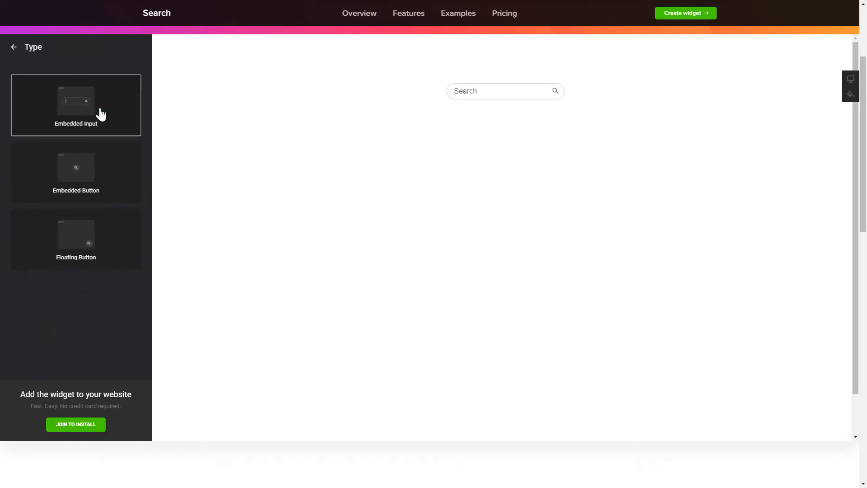
Choose Embedded Input as field type, review Results and Settings, then return to Connect.
{"action": "left_click", "coordinate": [76, 105]}
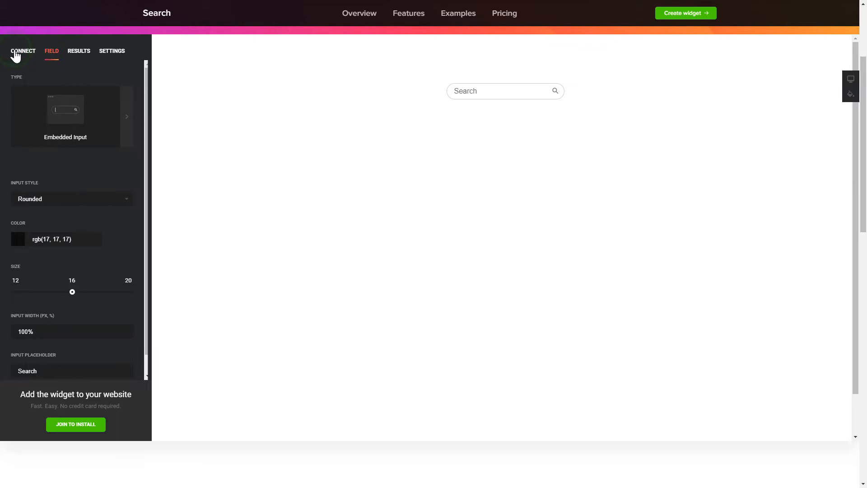
{"action": "left_click", "coordinate": [78, 50]}
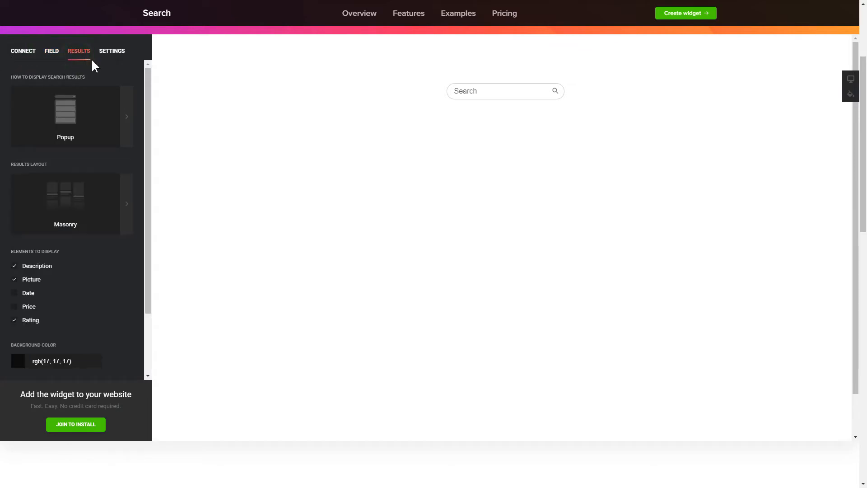
{"action": "scroll", "scroll_direction": "down", "scroll_amount": 3}
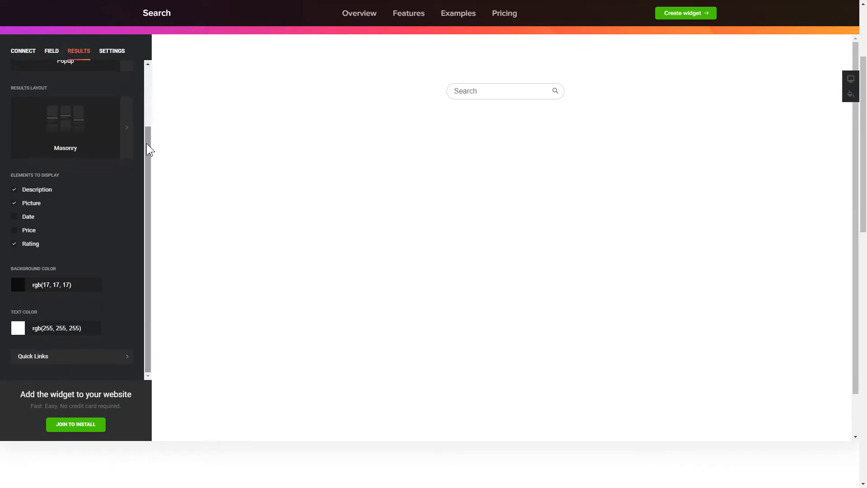
{"action": "left_click", "coordinate": [112, 51]}
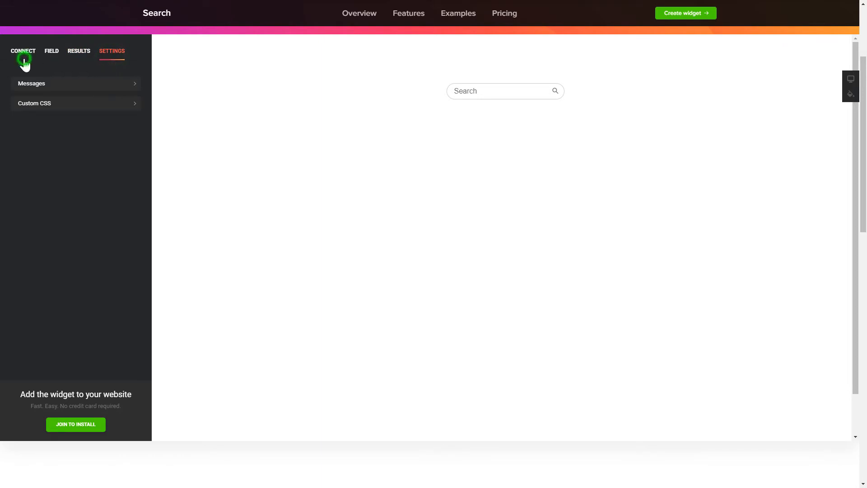
{"action": "left_click", "coordinate": [23, 51]}
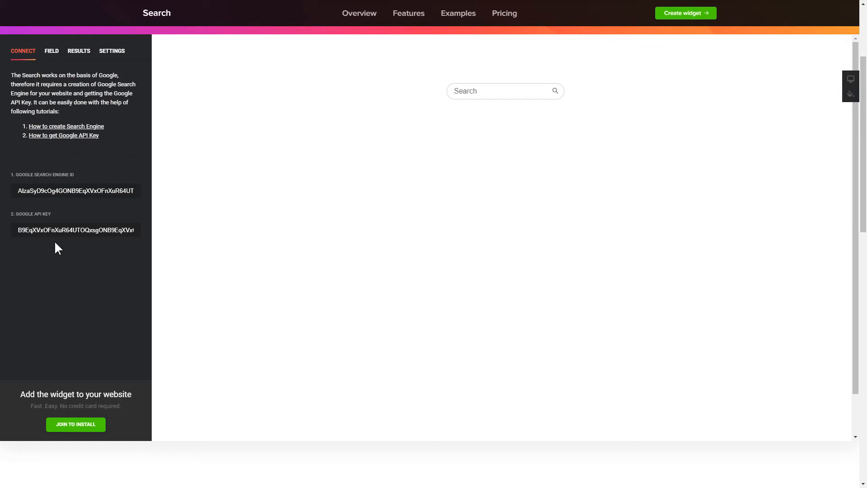
Sign up for an Elfsight account with email 'example@' and a password.
{"action": "left_click", "coordinate": [76, 424]}
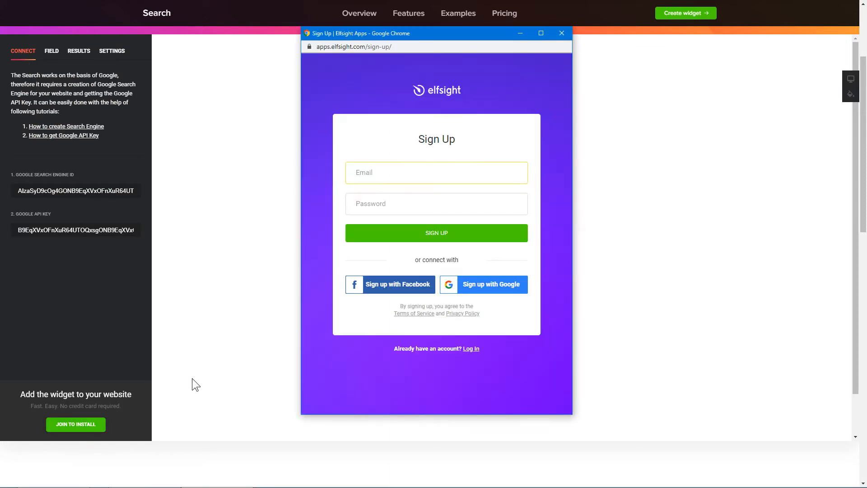
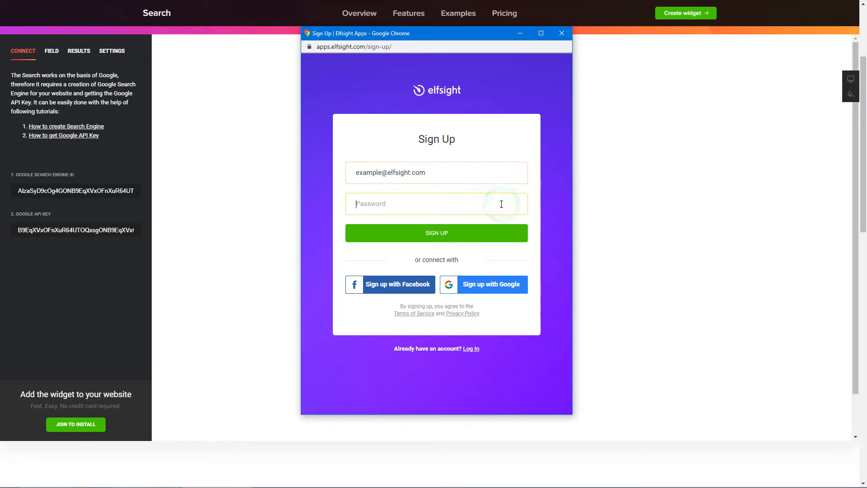
{"action": "left_click", "coordinate": [436, 233]}
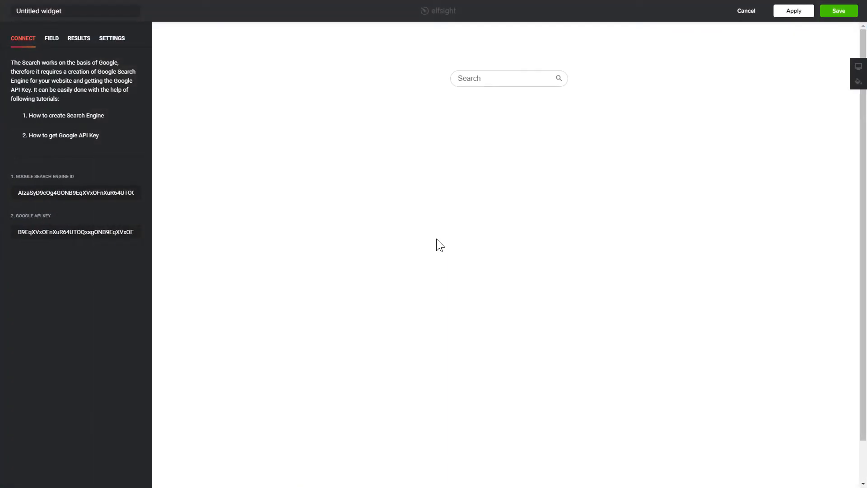
{"action": "mouse_move", "coordinate": [814, 53]}
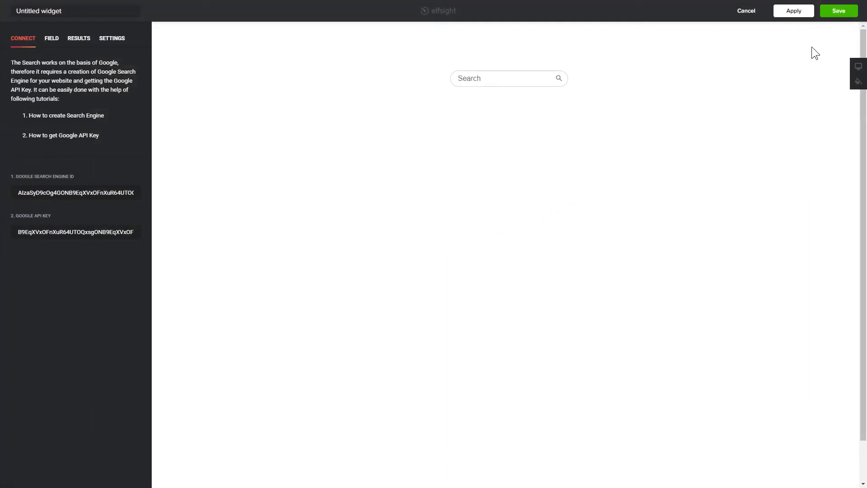
Save the widget on the free Lite plan and copy its embed code.
{"action": "left_click", "coordinate": [839, 11]}
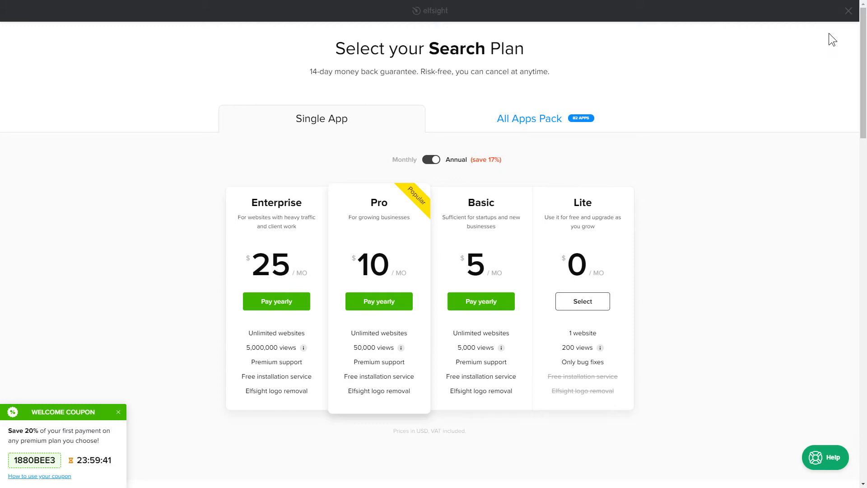
{"action": "mouse_move", "coordinate": [447, 242]}
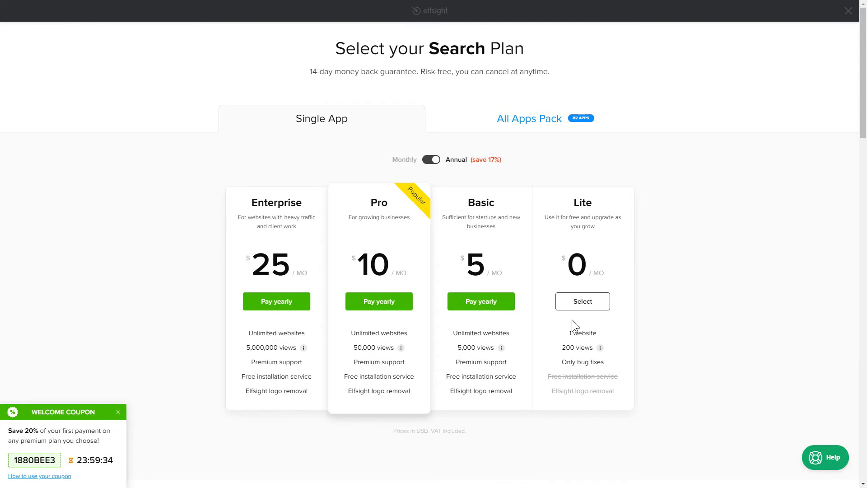
{"action": "left_click", "coordinate": [581, 302]}
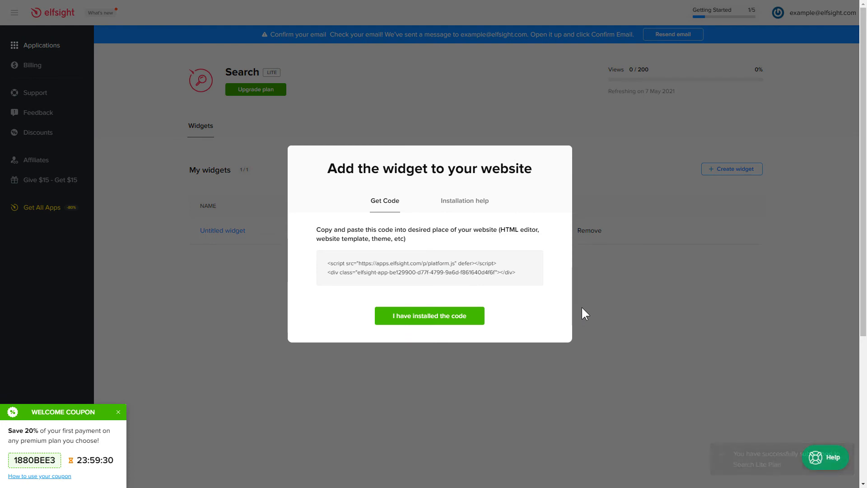
{"action": "left_click", "coordinate": [428, 267]}
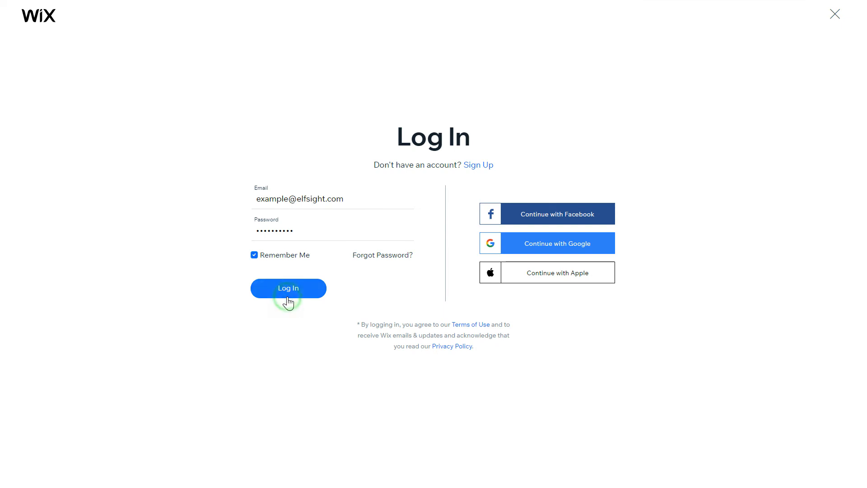
Log in to Wix and enter the Elfsight Example site's dashboard.
{"action": "left_click", "coordinate": [287, 288]}
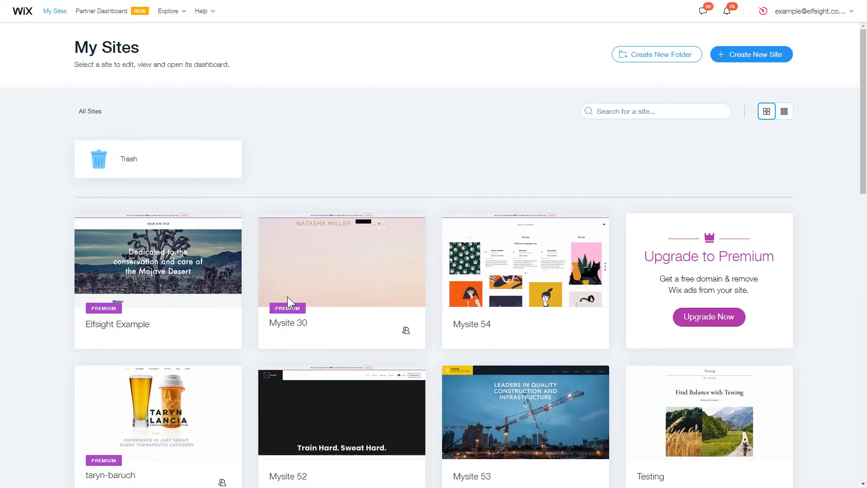
{"action": "left_click", "coordinate": [158, 260]}
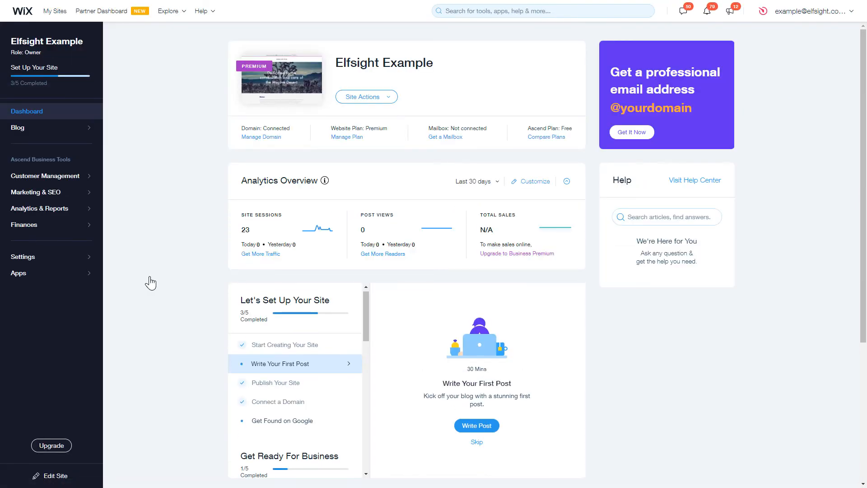
Reach Tracking Tools in the site settings and list the new tool types to add.
{"action": "left_click", "coordinate": [22, 257]}
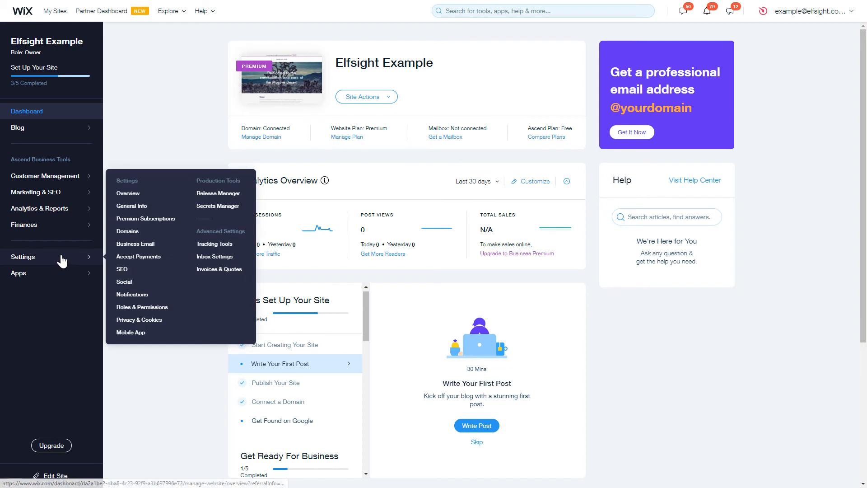
{"action": "left_click", "coordinate": [214, 244]}
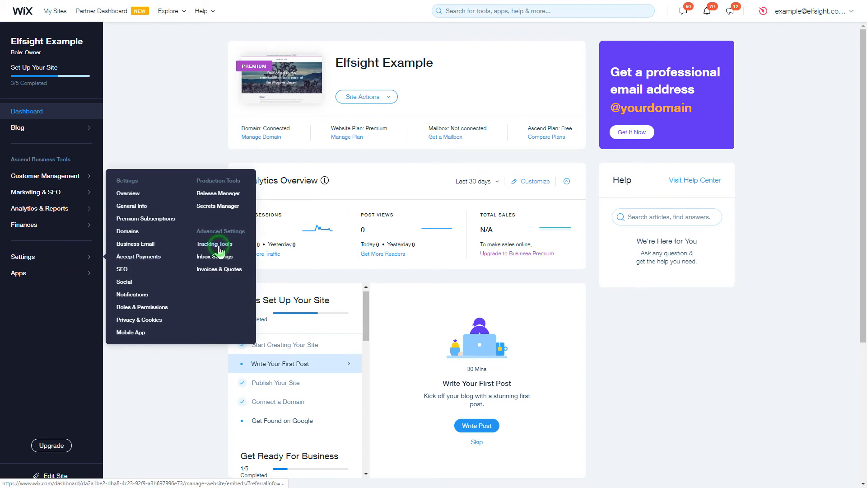
{"action": "left_click", "coordinate": [215, 244]}
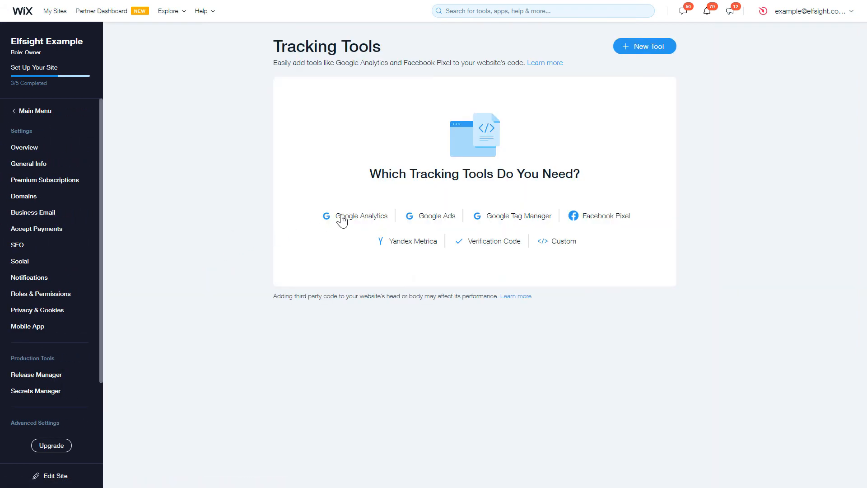
{"action": "left_click", "coordinate": [644, 46]}
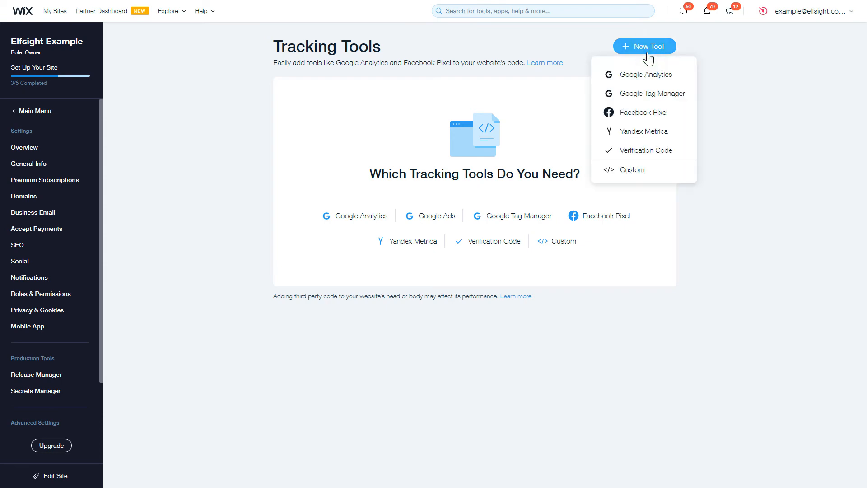
Paste the Elfsight code as a Custom tool, apply it, and search 'product' on the live site.
{"action": "left_click", "coordinate": [631, 170]}
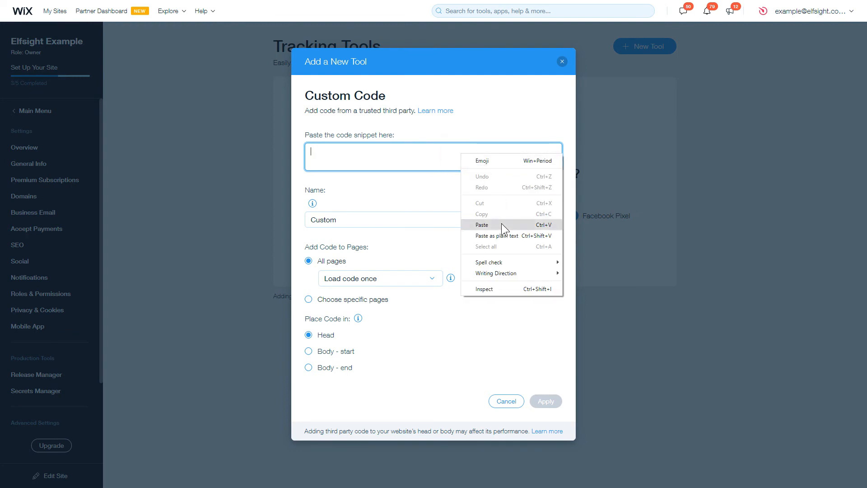
{"action": "left_click", "coordinate": [482, 225]}
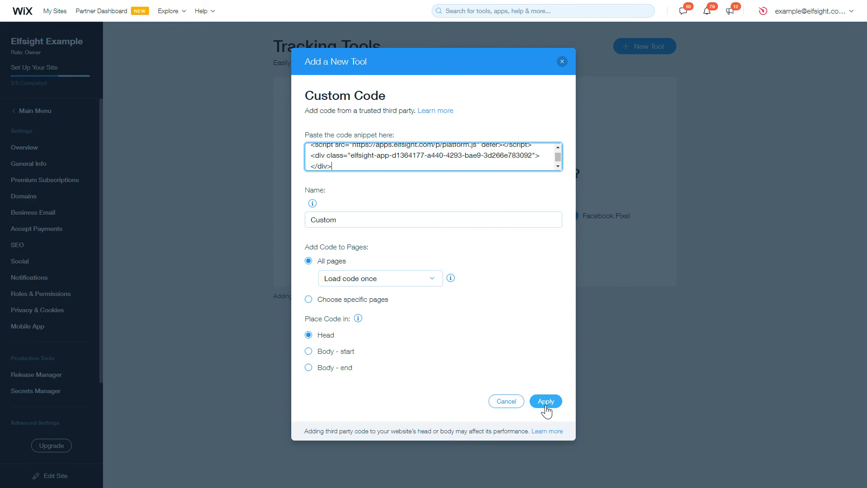
{"action": "left_click", "coordinate": [544, 401]}
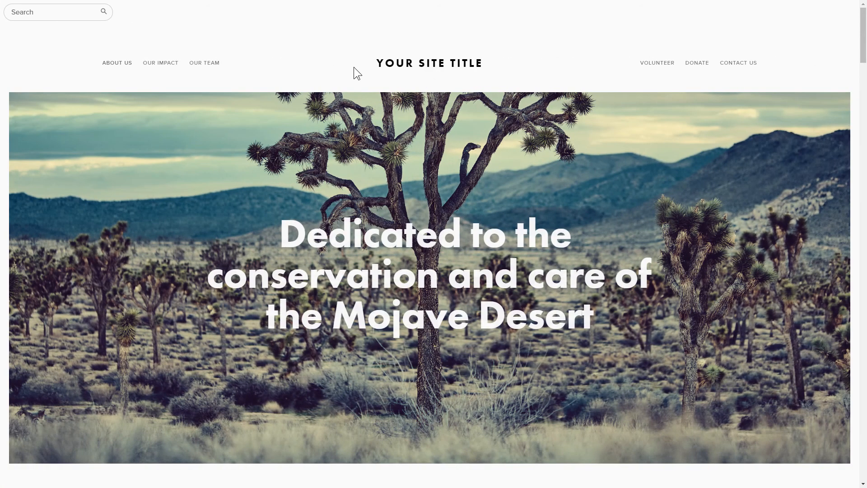
{"action": "type", "text": "product"}
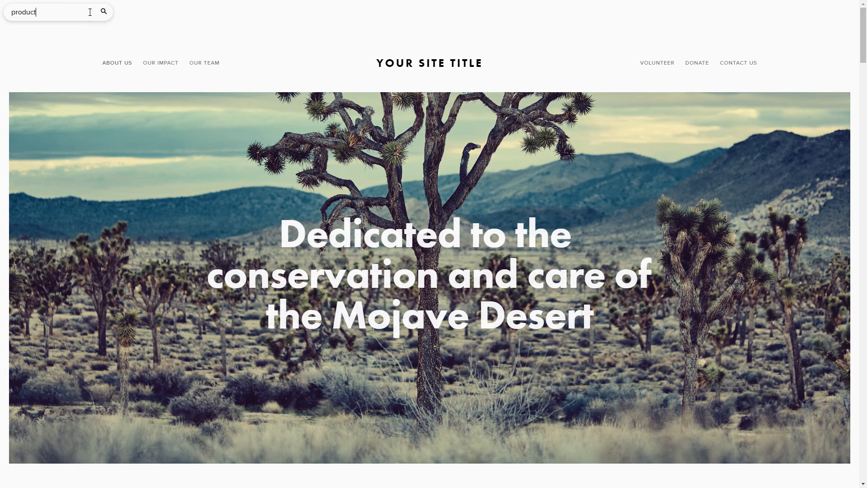